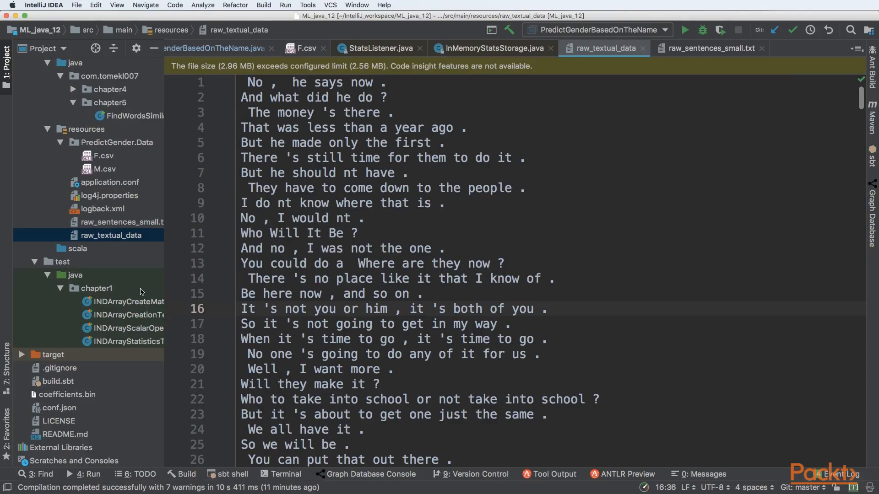
pyautogui.moveTo(319, 107)
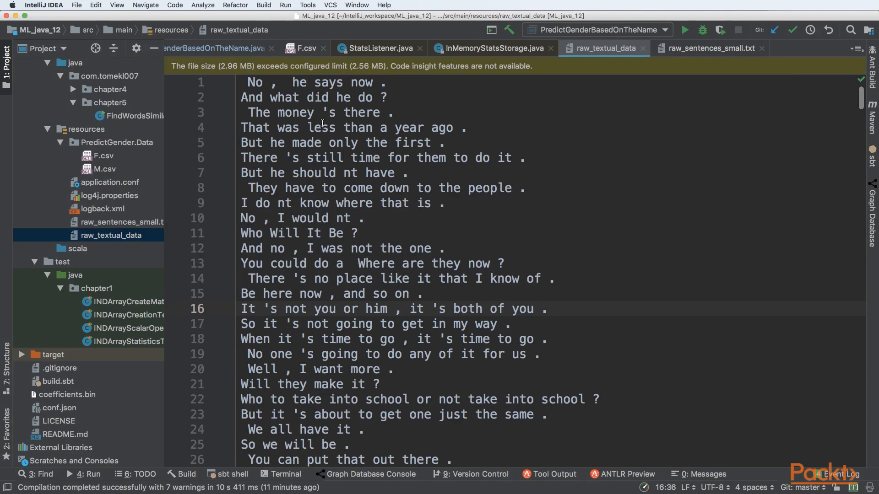
# - Scroll to the Bag of Words slide, clear the first sentence's highlight, and show the distinct-word list
pyautogui.scroll(-3)
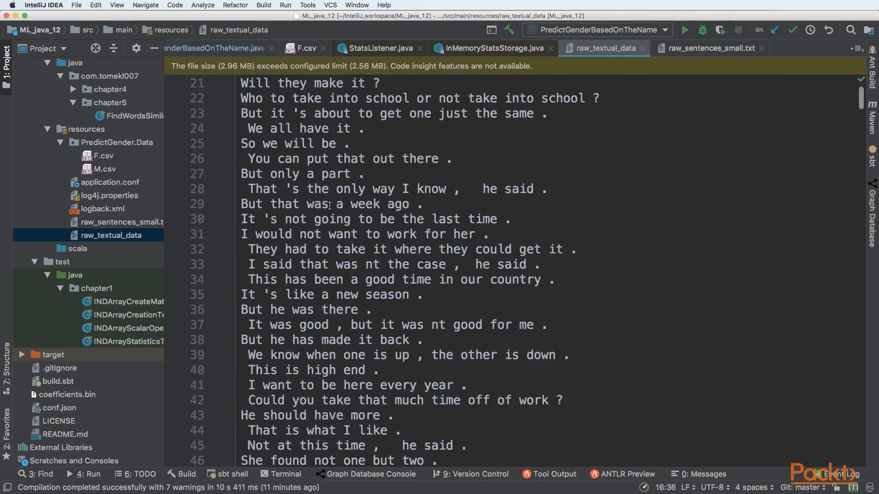
pyautogui.scroll(3)
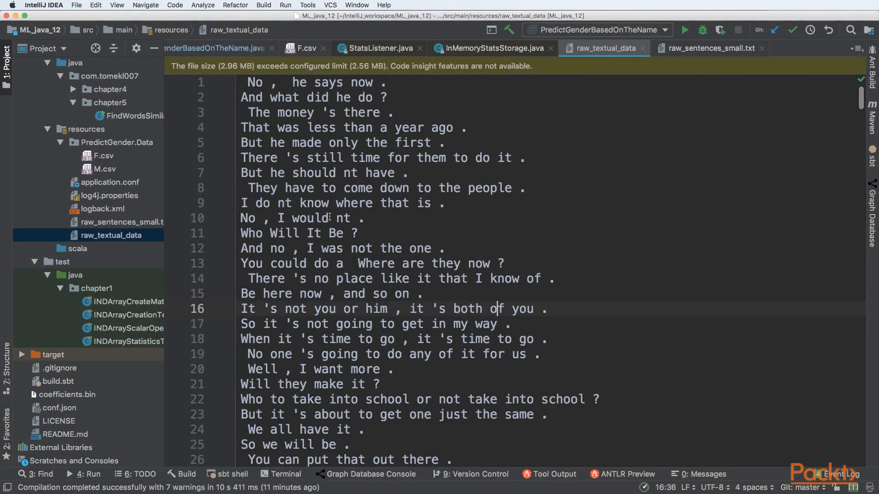
pyautogui.moveTo(401, 88)
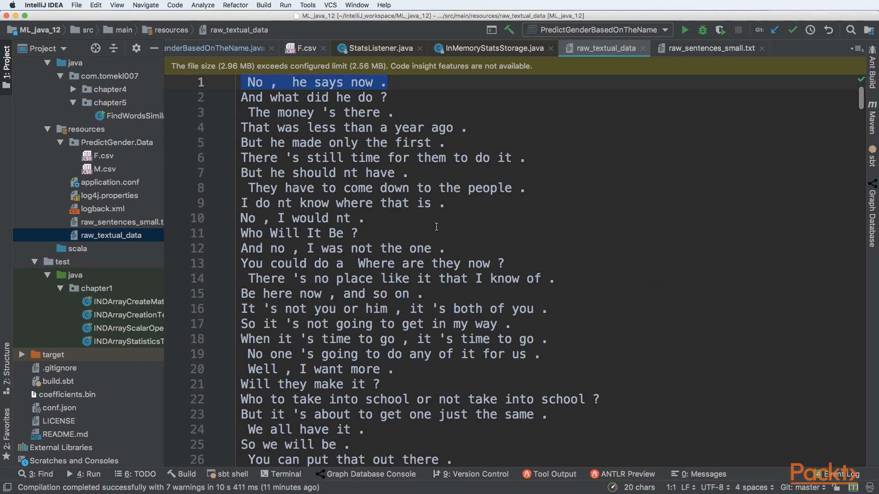
pyautogui.click(364, 218)
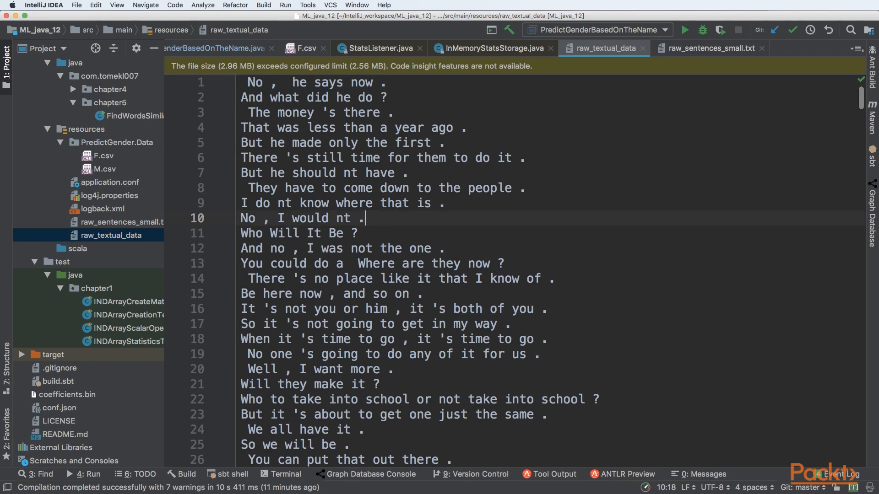
pyautogui.scroll(-3)
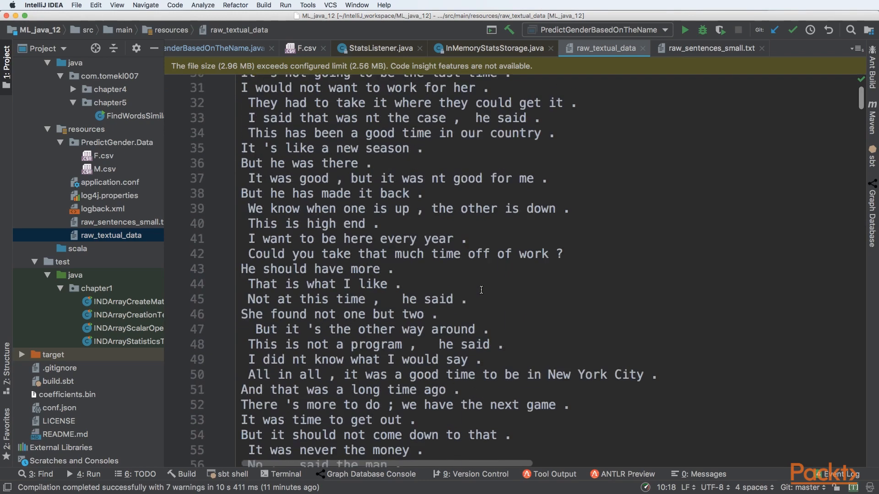
pyautogui.scroll(-3)
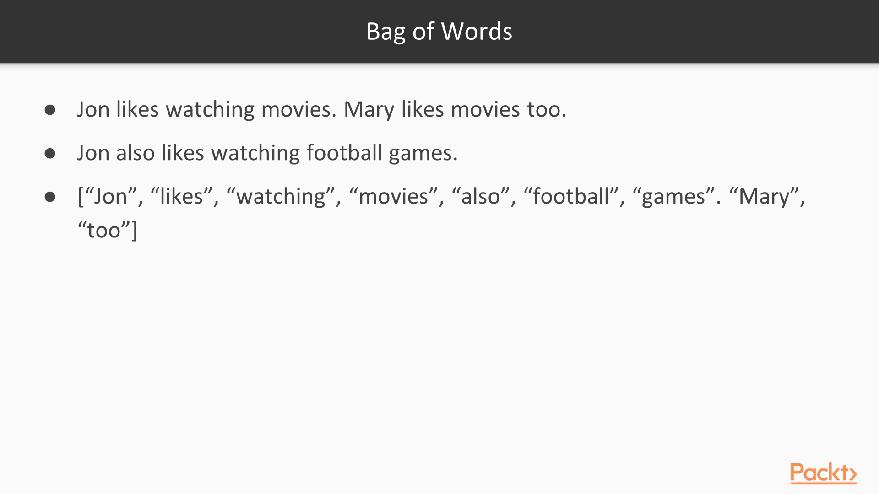
# - Reveal the first sentence's count vector [1, 2, 1, 1, 0, 0, 0, 1, 1]
pyautogui.press('right')
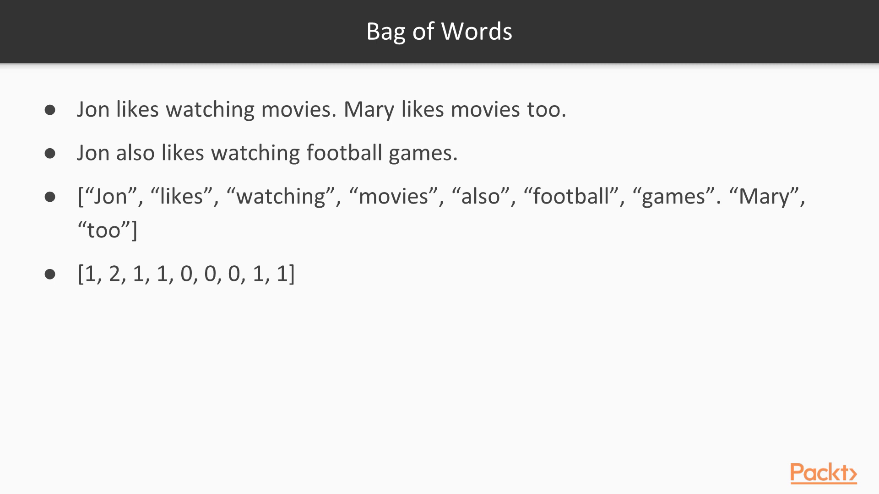